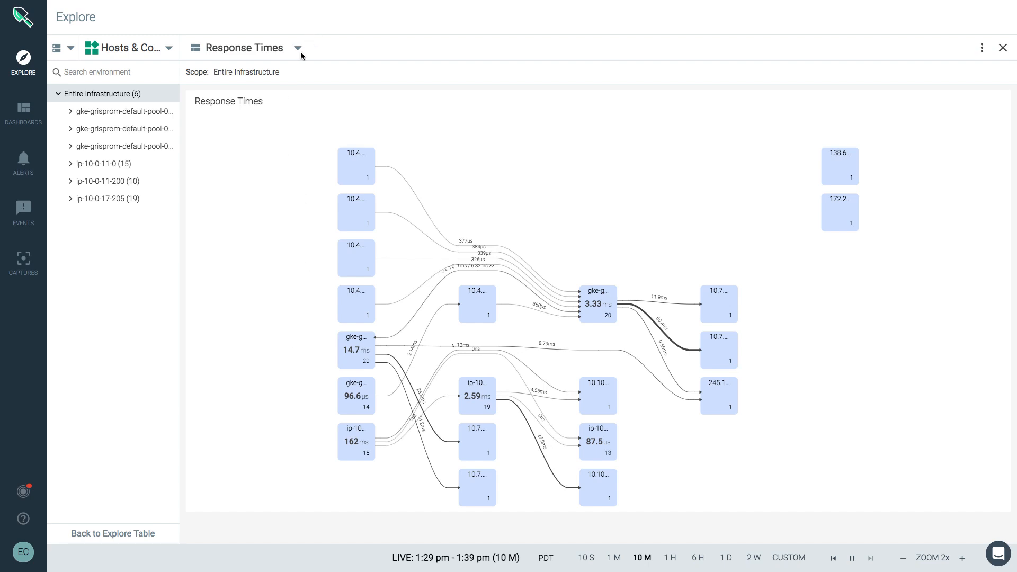
# - Keep the Hosts & Containers grouping and fit the whole Response Times topology into view
pyautogui.click(298, 48)
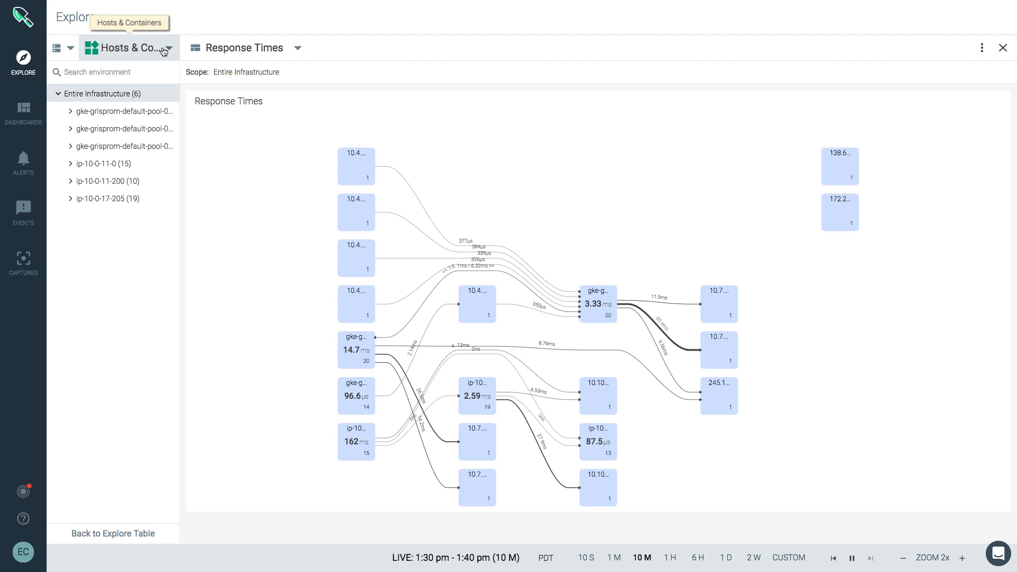
pyautogui.click(129, 48)
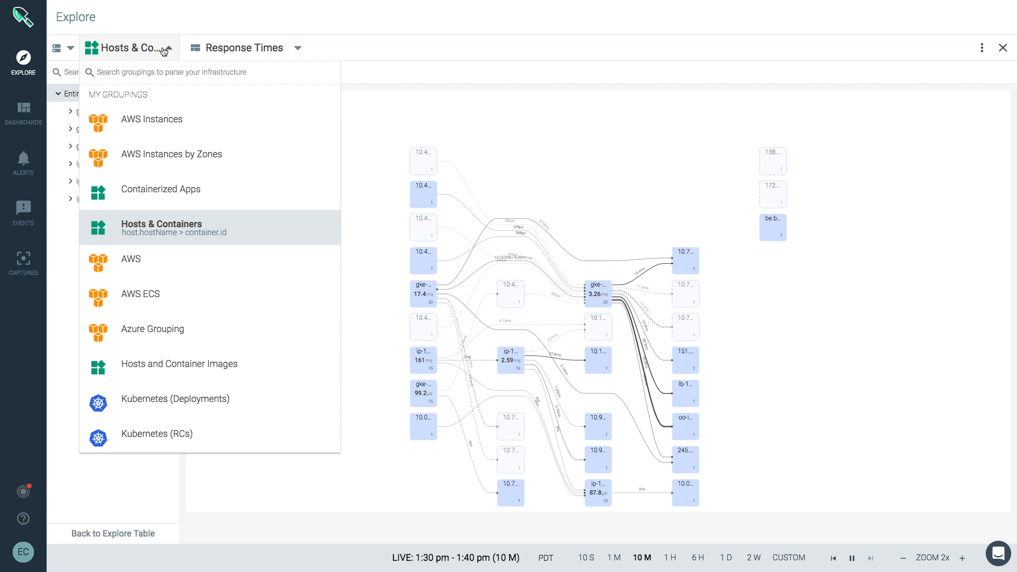
pyautogui.click(161, 227)
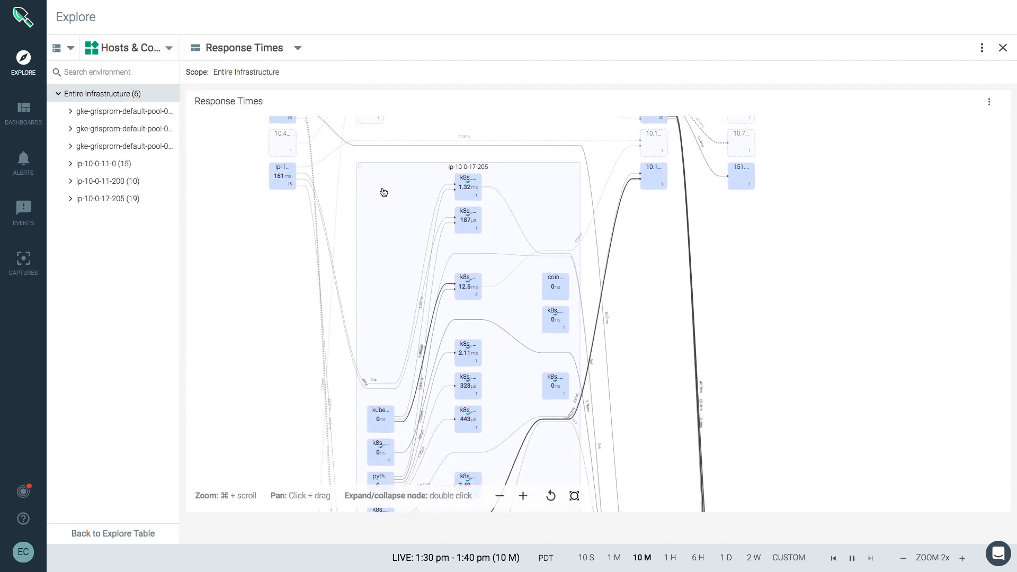
pyautogui.click(573, 496)
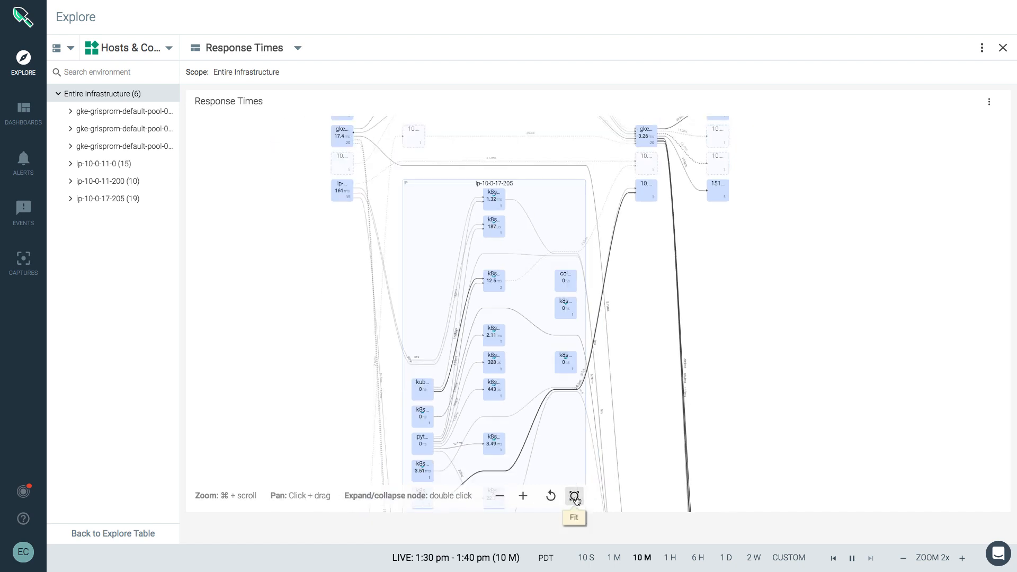
pyautogui.click(523, 496)
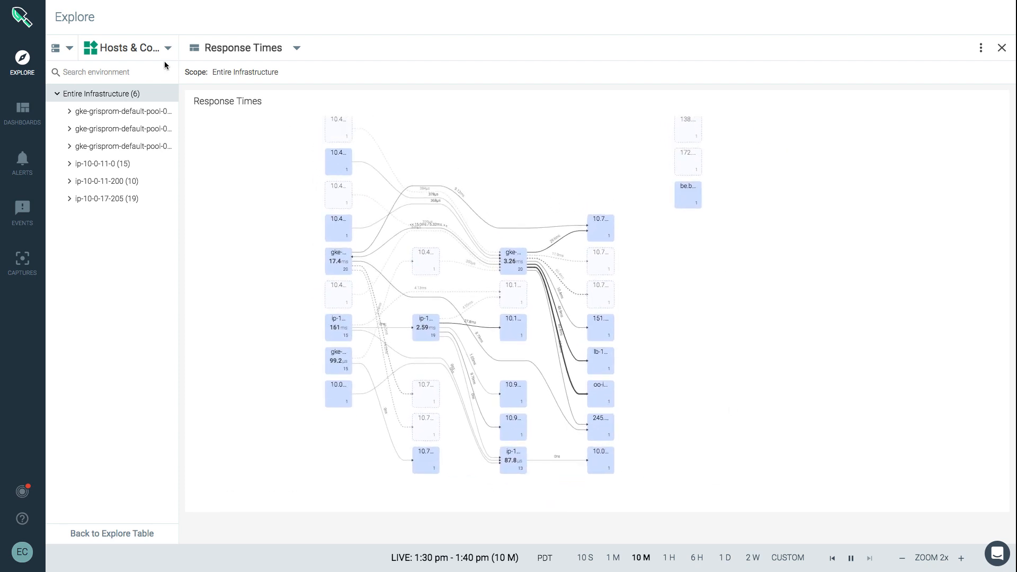
# - Group the topology by Kubernetes namespaces, briefly expanding and collapsing example-java-app
pyautogui.click(126, 48)
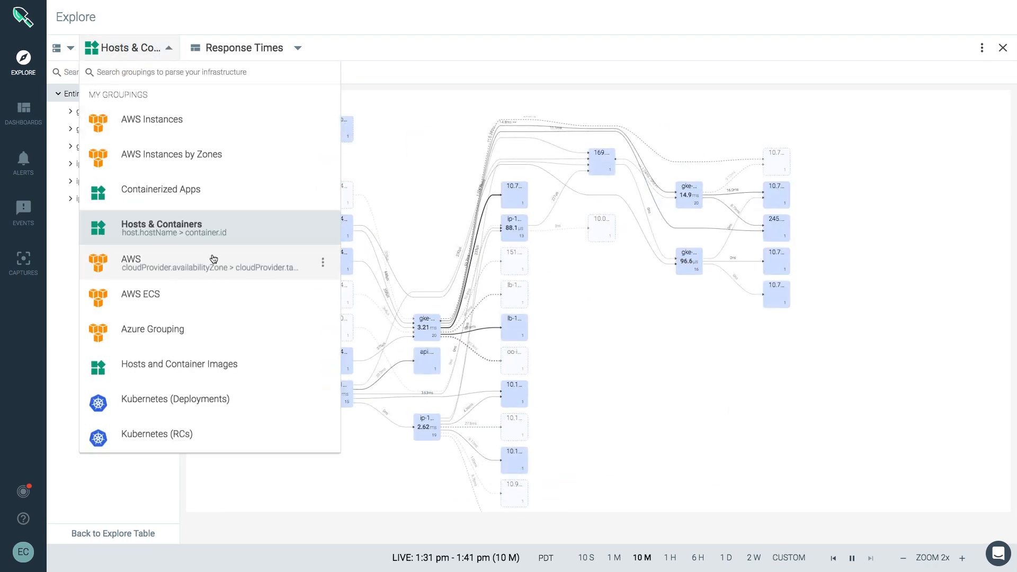
pyautogui.click(173, 398)
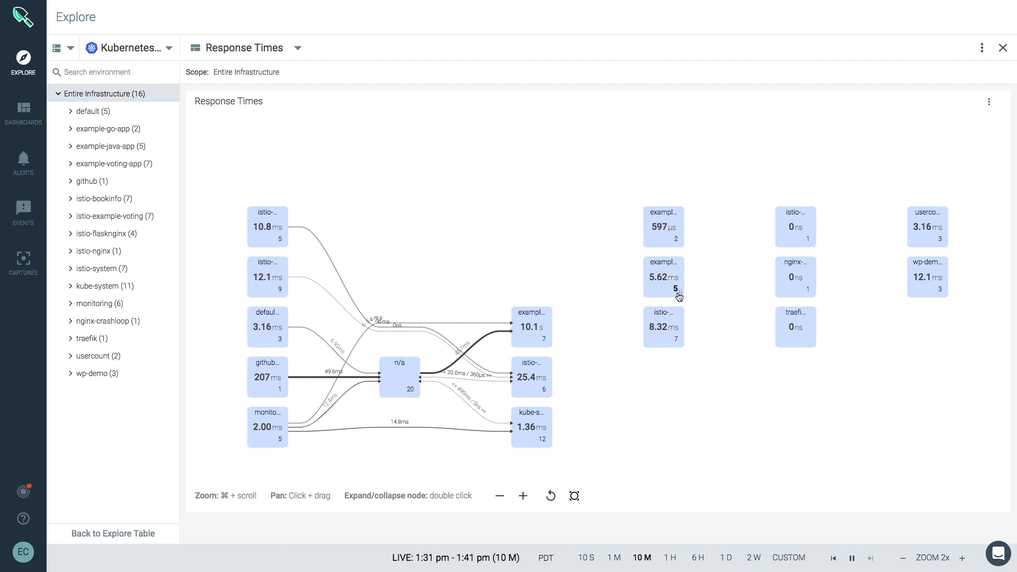
pyautogui.doubleClick(663, 278)
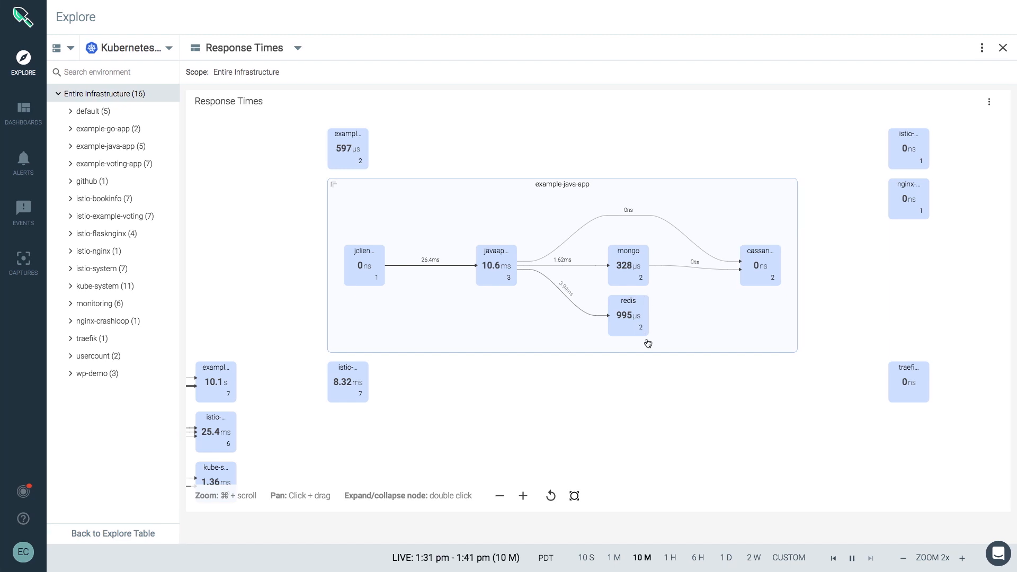
pyautogui.doubleClick(626, 315)
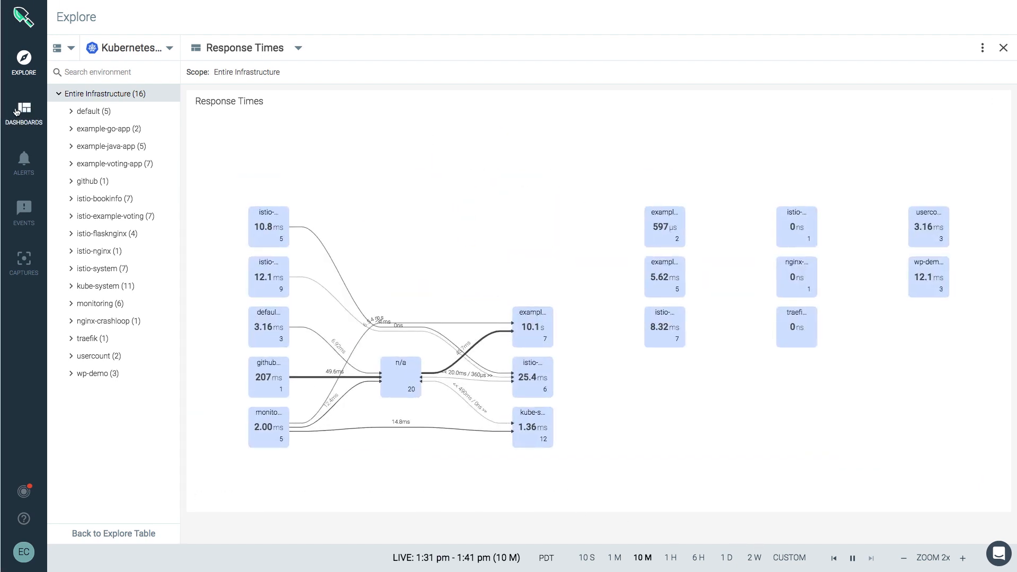
# - Create a new blank dashboard named 'My Topology' from the Dashboards list
pyautogui.click(23, 114)
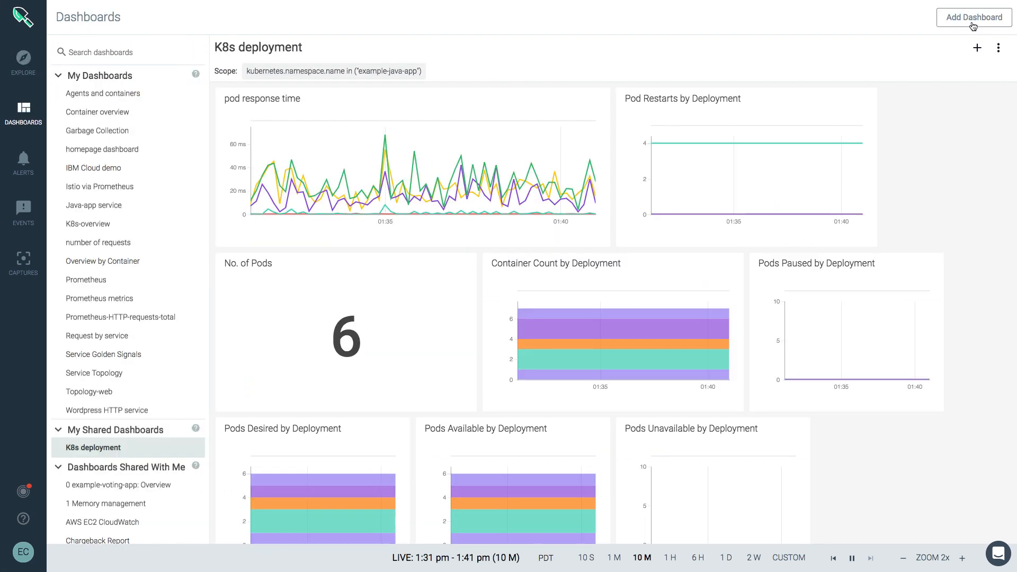
pyautogui.click(973, 17)
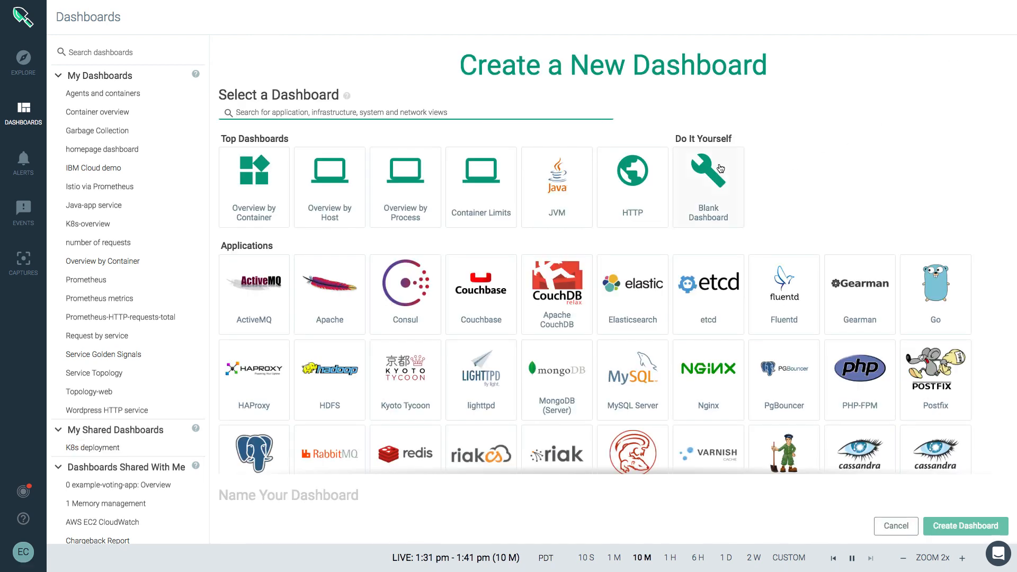
pyautogui.click(707, 175)
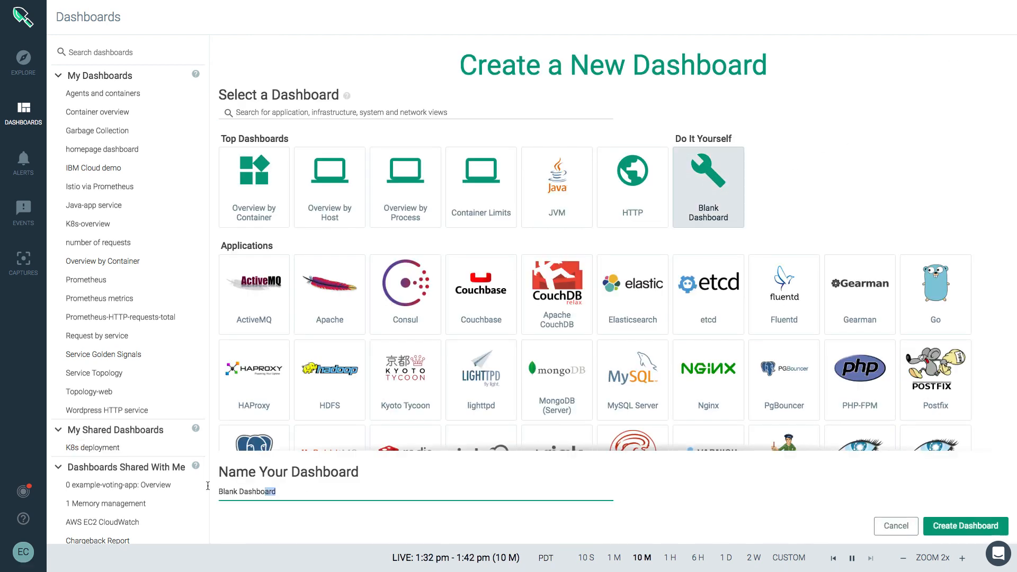
pyautogui.write('My Topology')
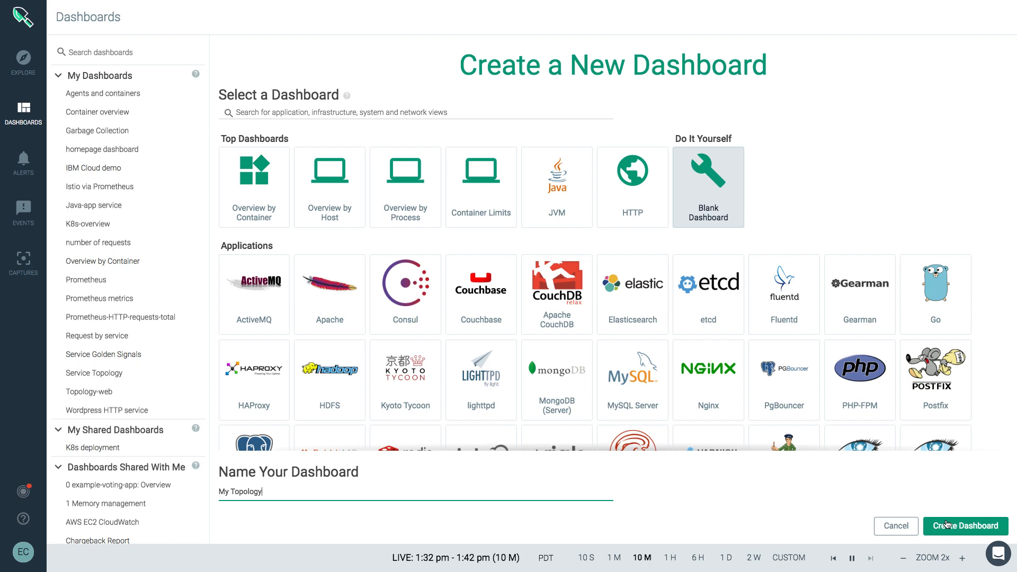
pyautogui.click(964, 525)
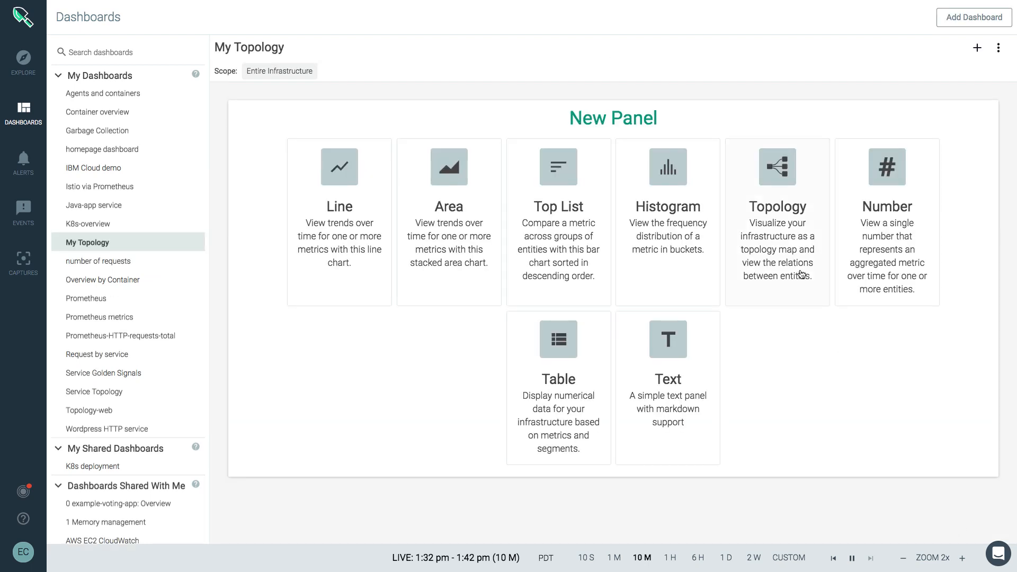
pyautogui.moveTo(802, 201)
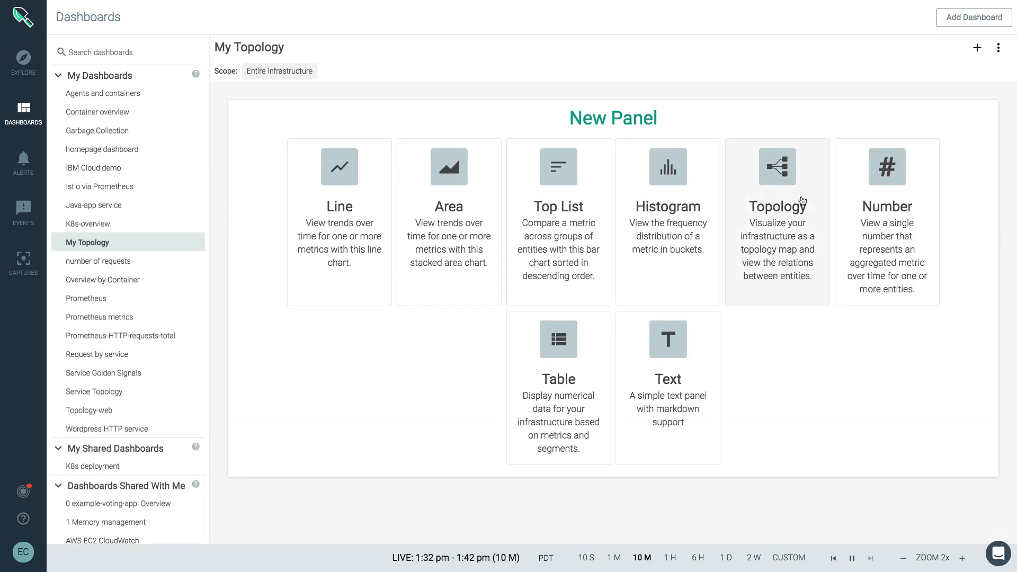
# - Add a topology panel with memory.bytes.used as node metric and net.bytes.total as link metric
pyautogui.click(777, 166)
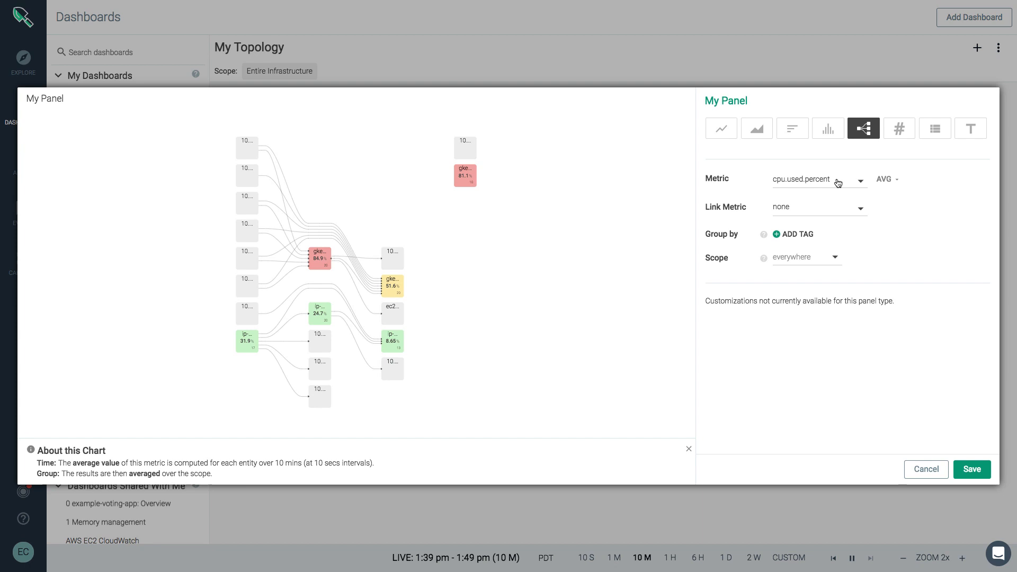
pyautogui.click(817, 179)
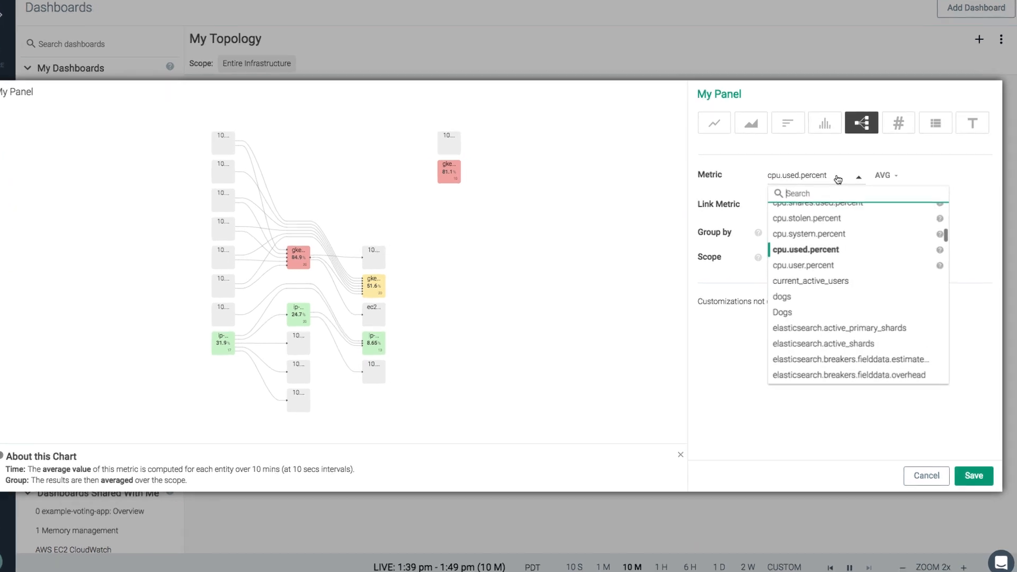
pyautogui.write('memory.by')
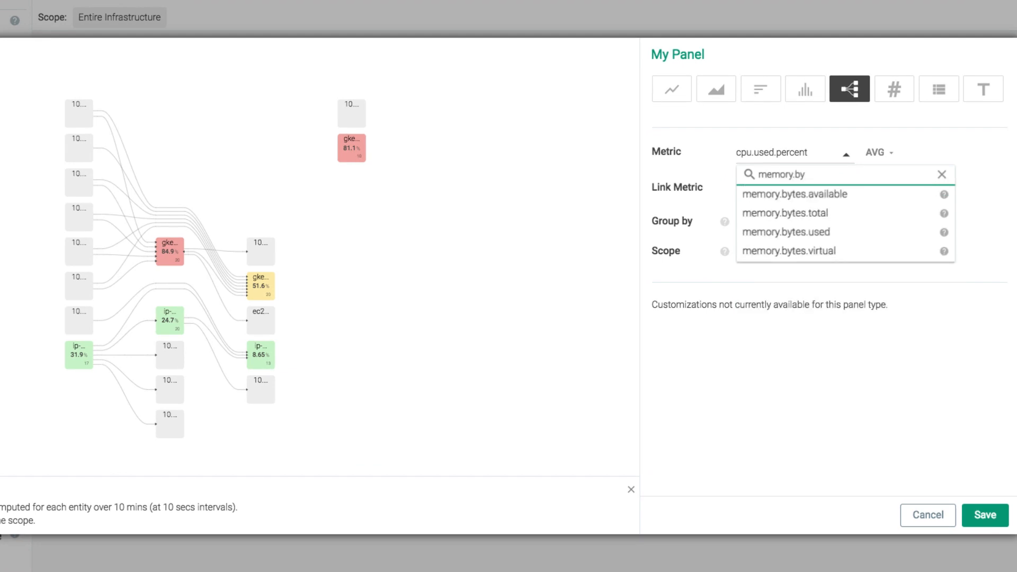
pyautogui.click(785, 232)
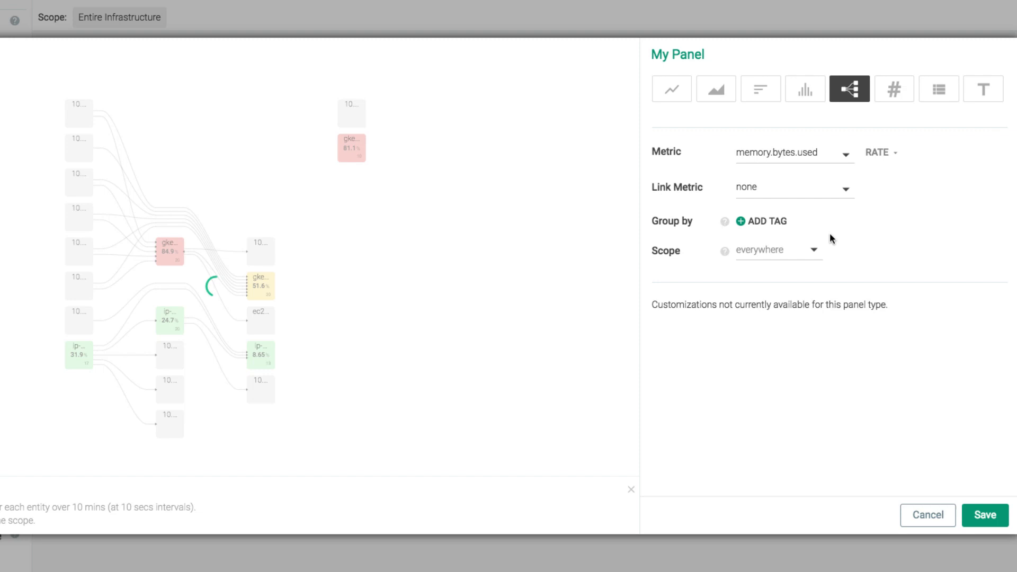
pyautogui.click(778, 186)
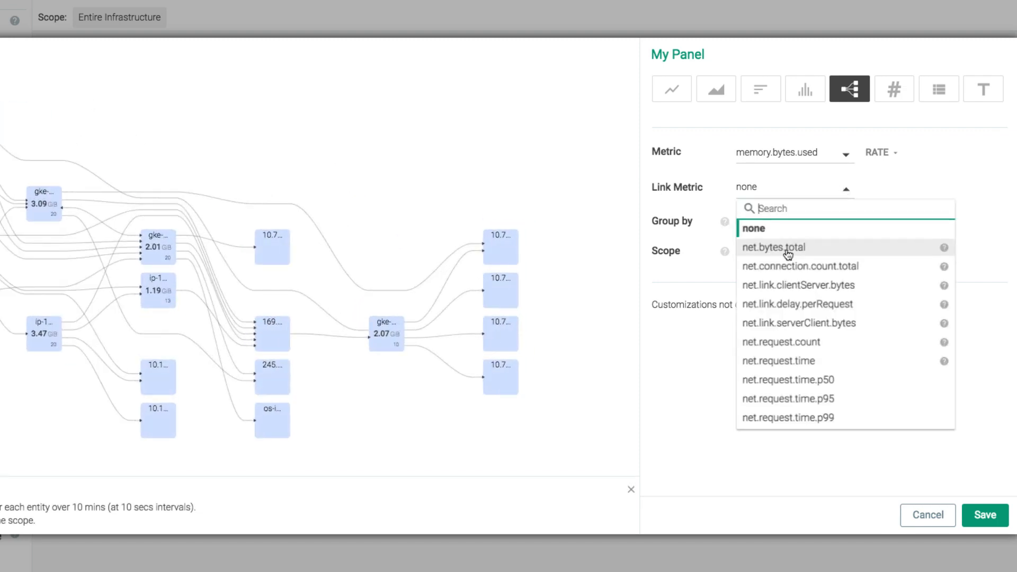
pyautogui.click(773, 247)
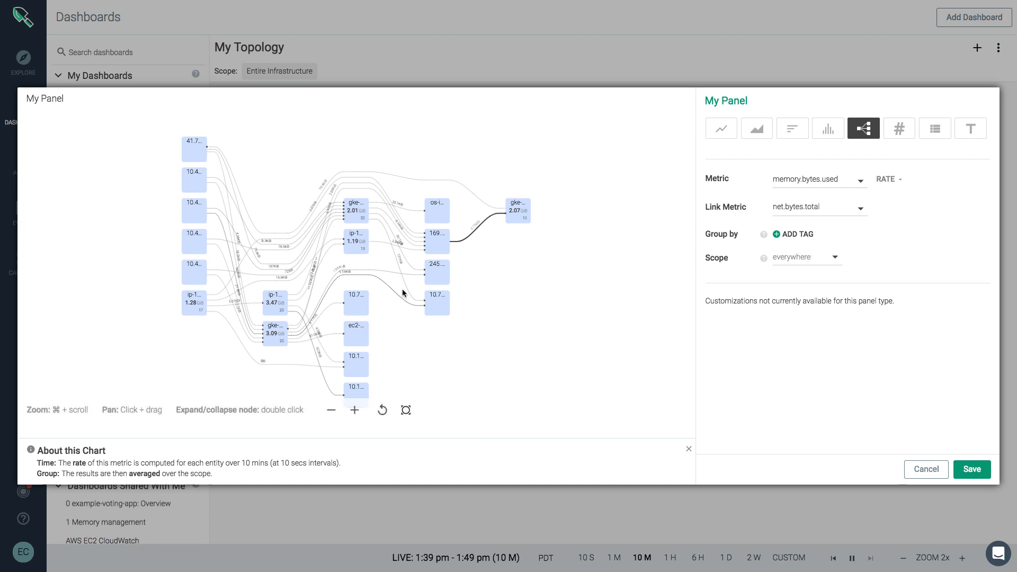
pyautogui.moveTo(284, 345)
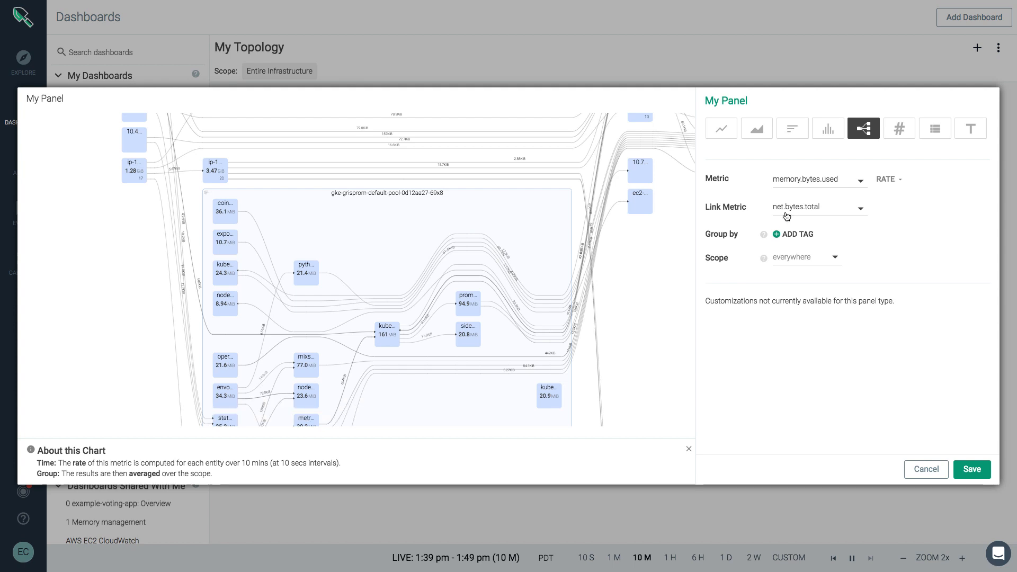
pyautogui.moveTo(777, 221)
pyautogui.write('namespace')
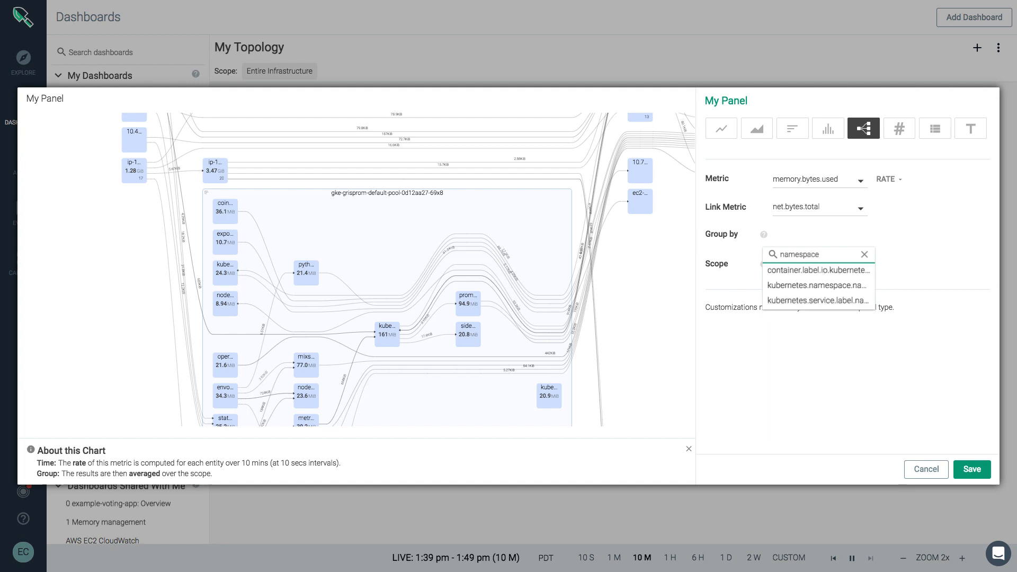
# - Group the panel by kubernetes.namespace.name, deployment name, pod name and container.name
pyautogui.click(816, 285)
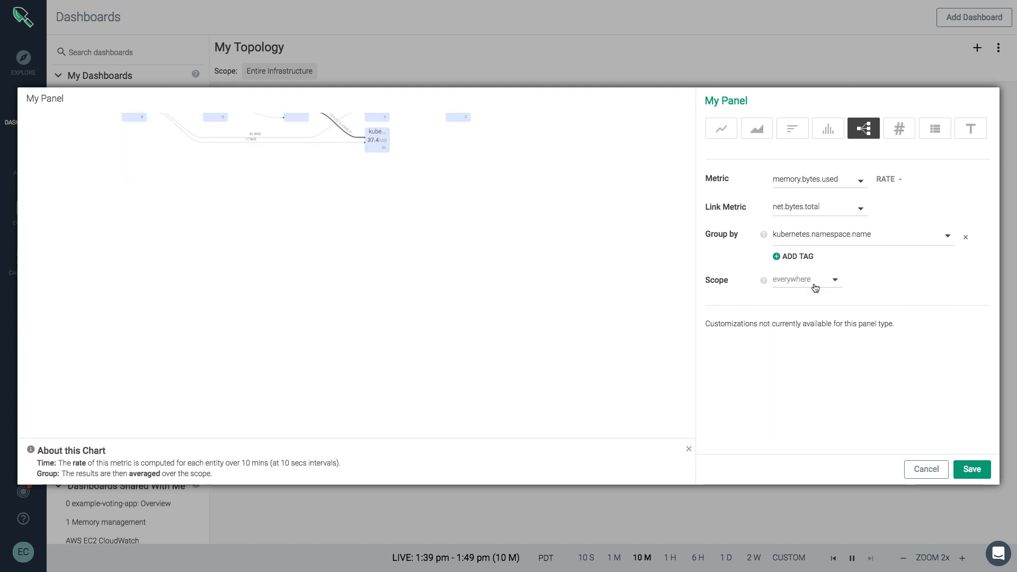
pyautogui.click(791, 279)
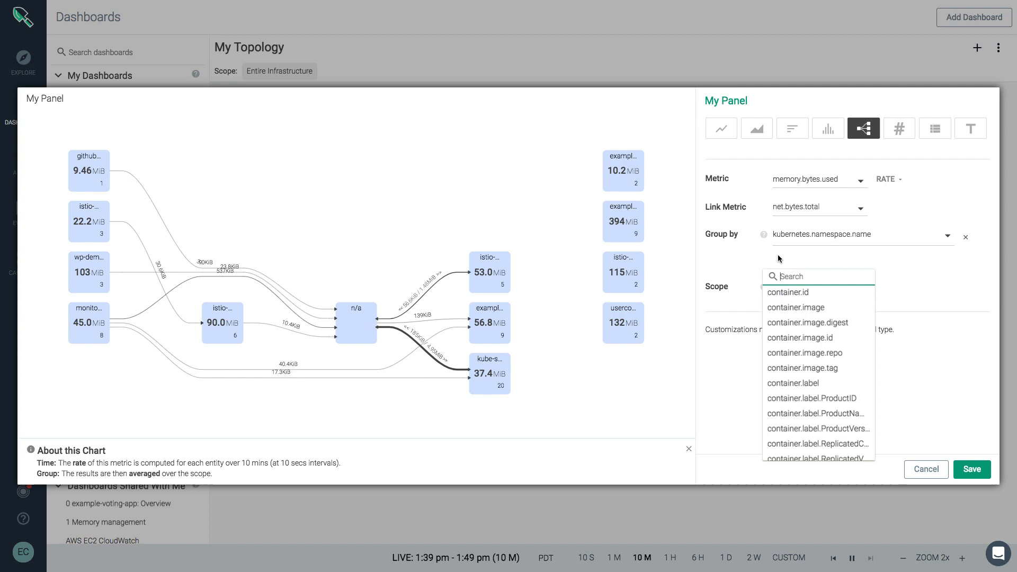
pyautogui.write('deployment.name')
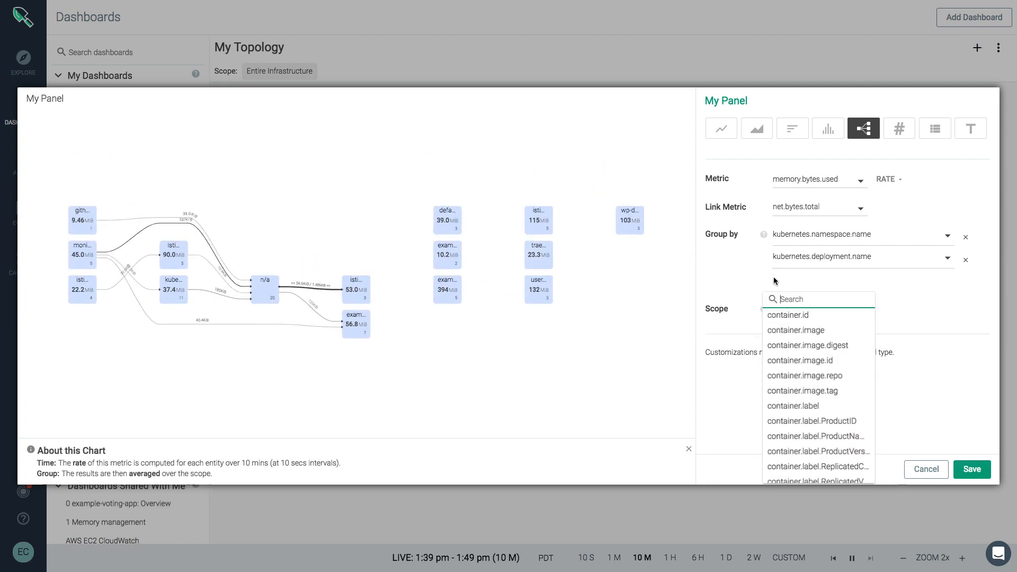
pyautogui.write('pod')
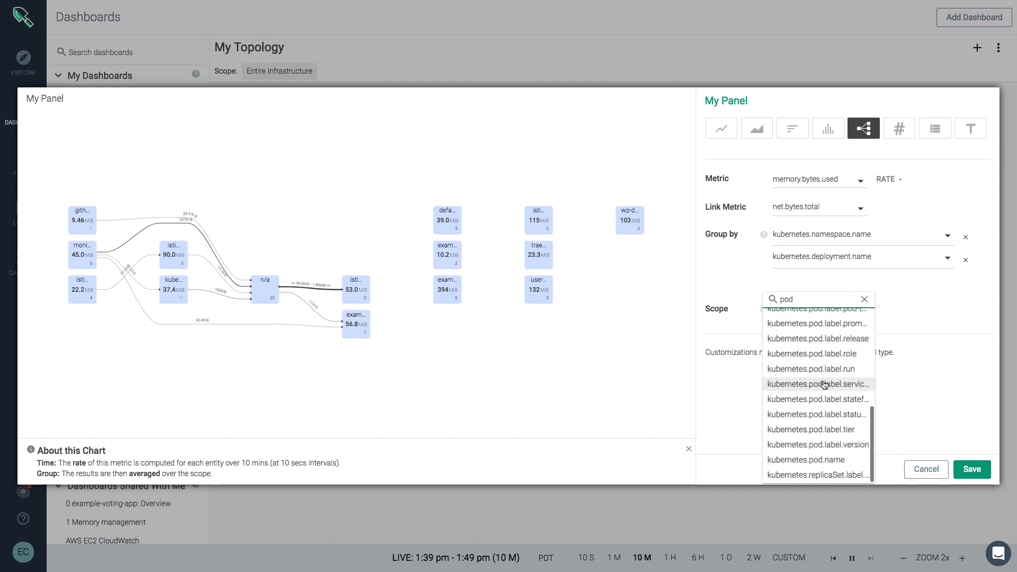
pyautogui.click(806, 459)
pyautogui.write('container')
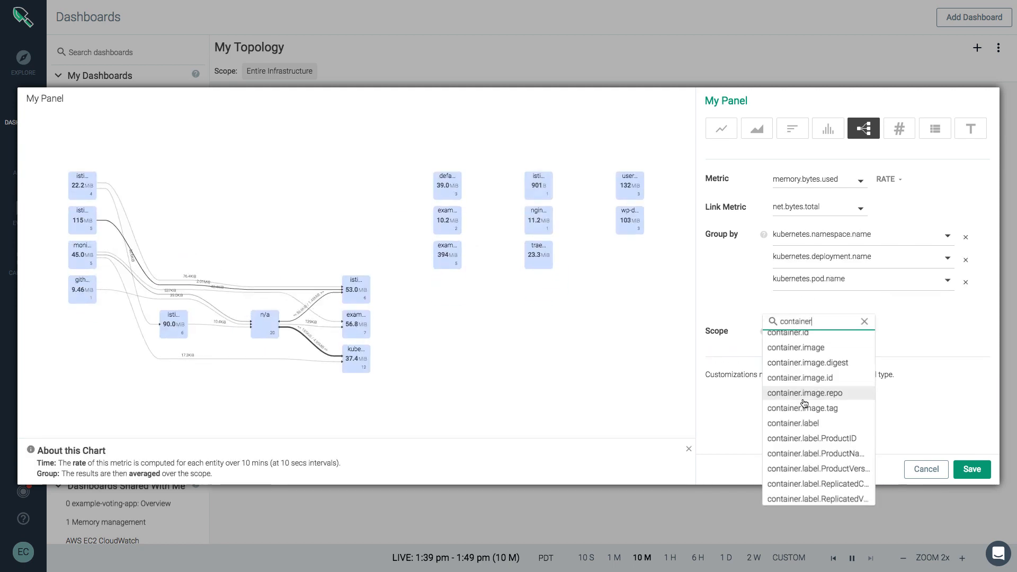
pyautogui.click(809, 393)
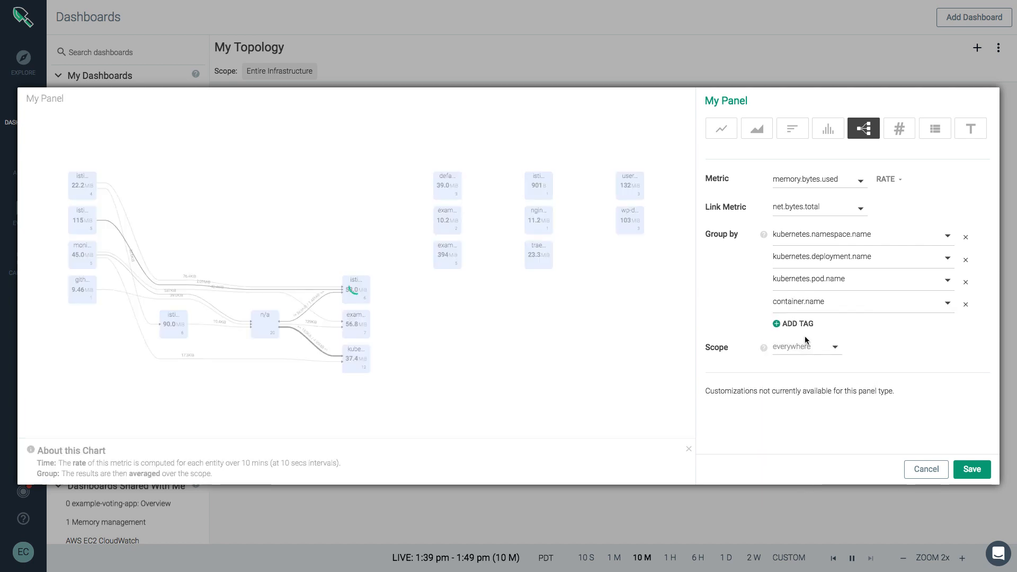
pyautogui.click(806, 346)
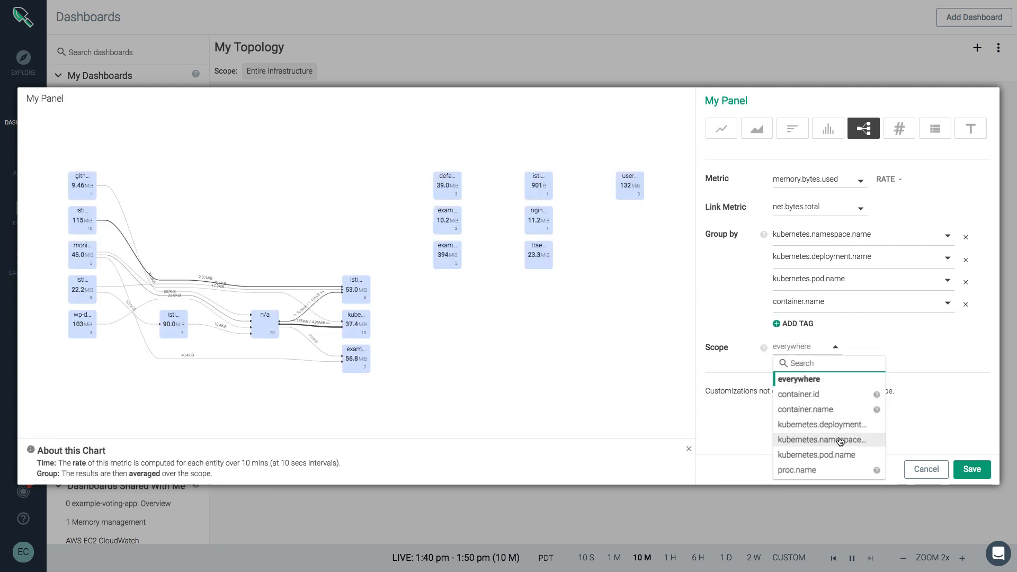
# - Scope the panel to kubernetes.namespace.name is example-java-app and save it
pyautogui.click(824, 439)
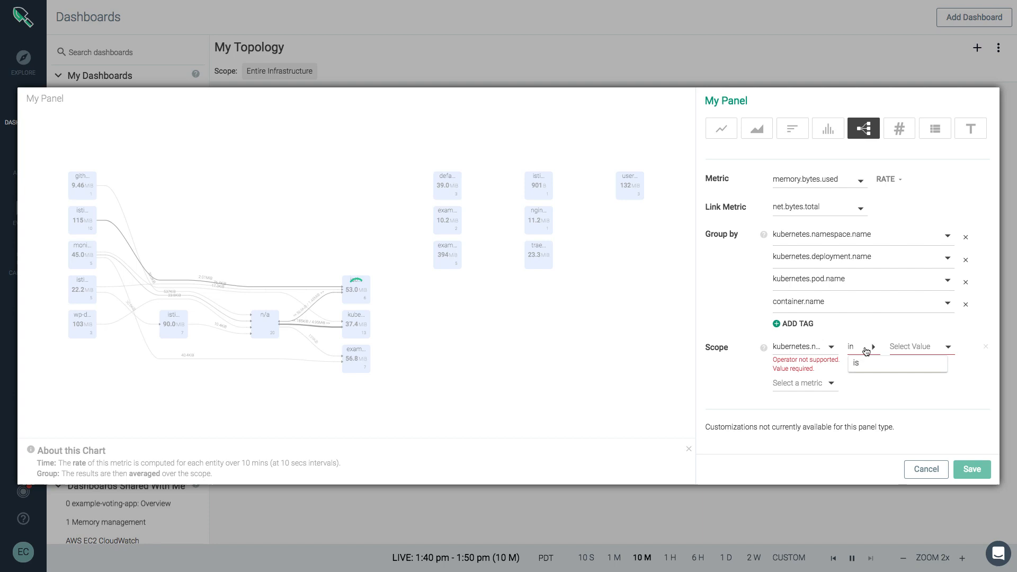
pyautogui.click(856, 363)
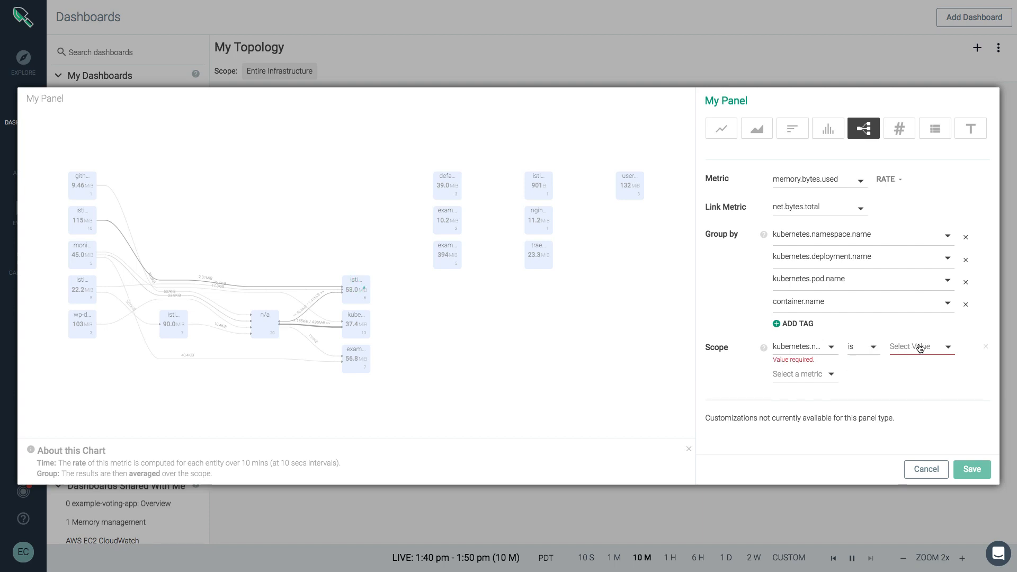
pyautogui.click(917, 346)
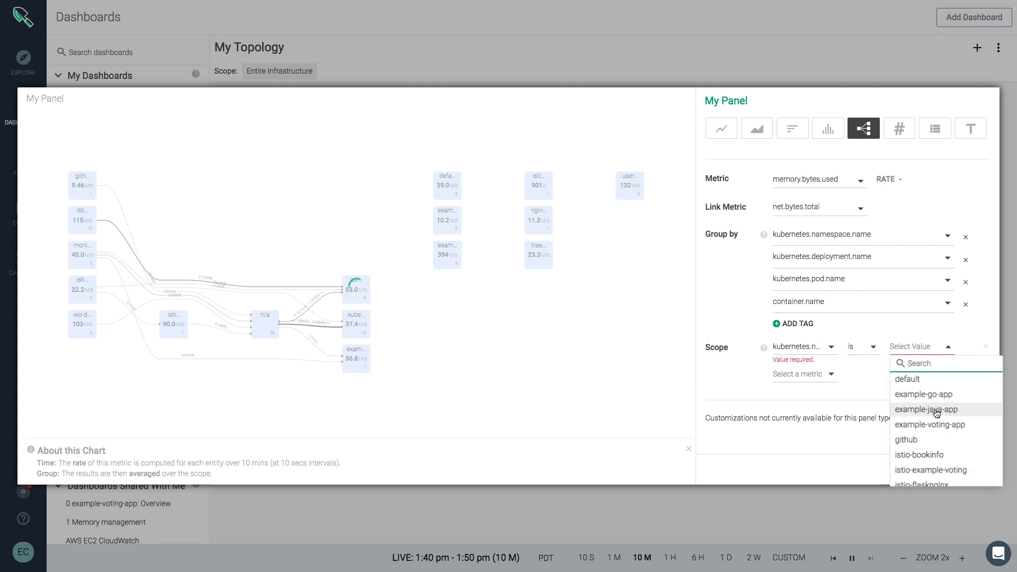
pyautogui.click(928, 409)
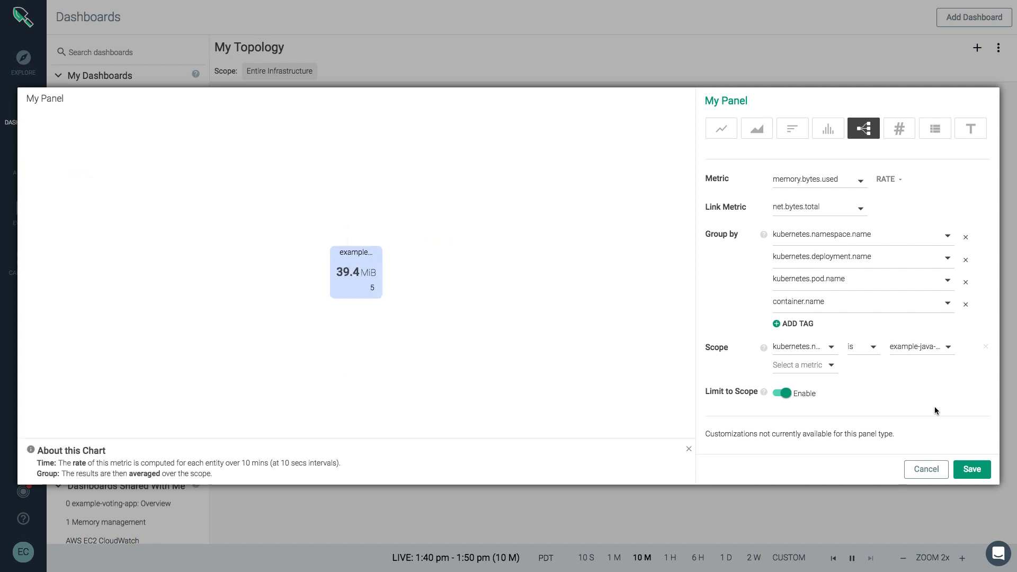
pyautogui.click(972, 469)
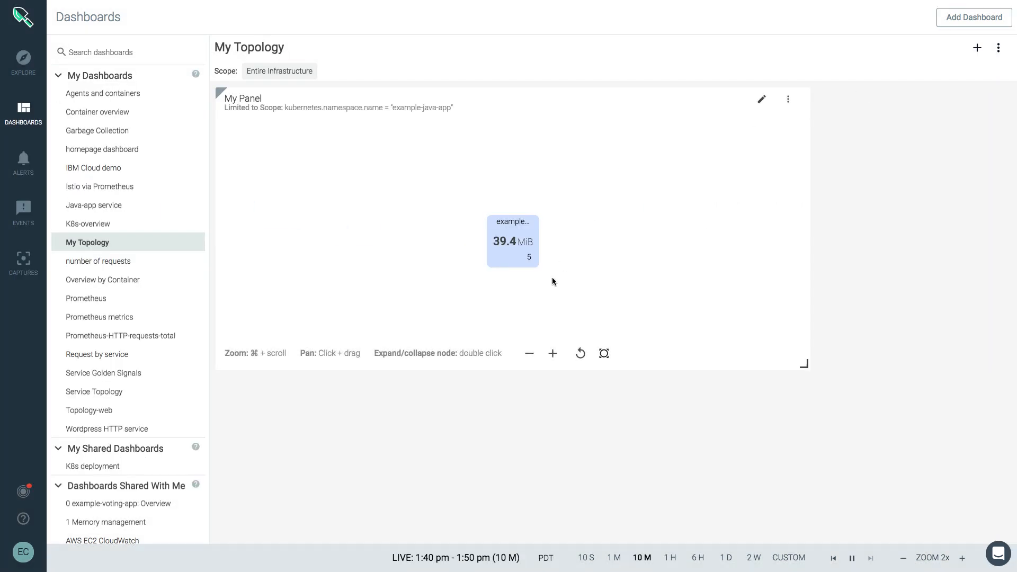
# - Enlarge the panel and expand example-java-app through javaapp deployment and first pod to its processes
pyautogui.doubleClick(513, 241)
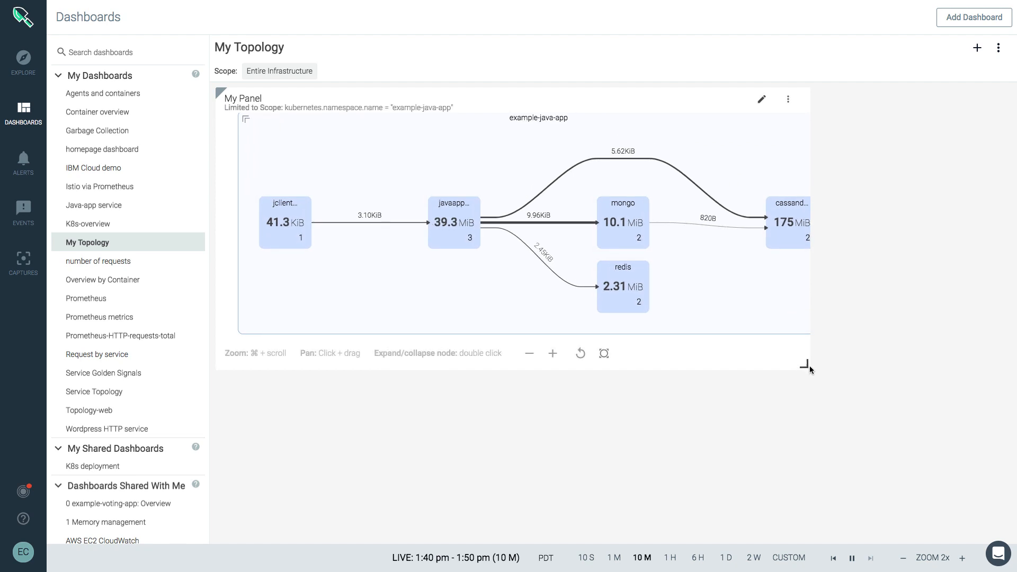
pyautogui.moveTo(809, 367); pyautogui.dragTo(995, 458)
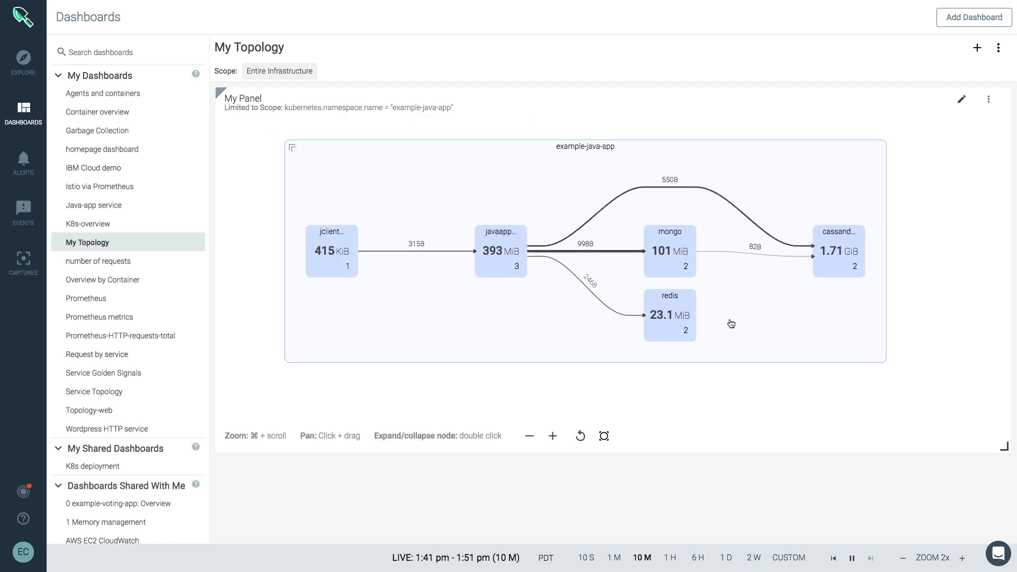
pyautogui.doubleClick(500, 250)
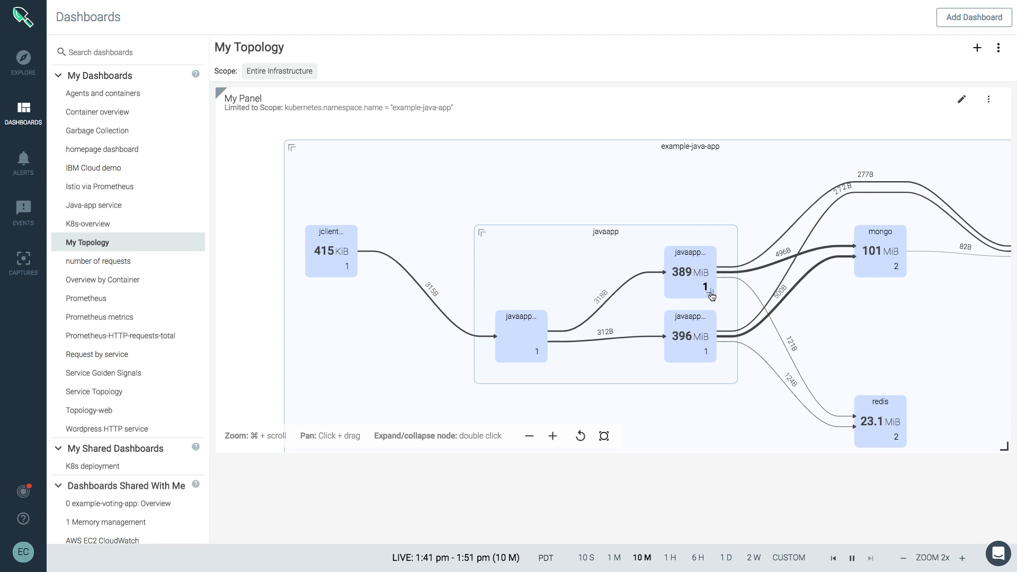
pyautogui.doubleClick(688, 272)
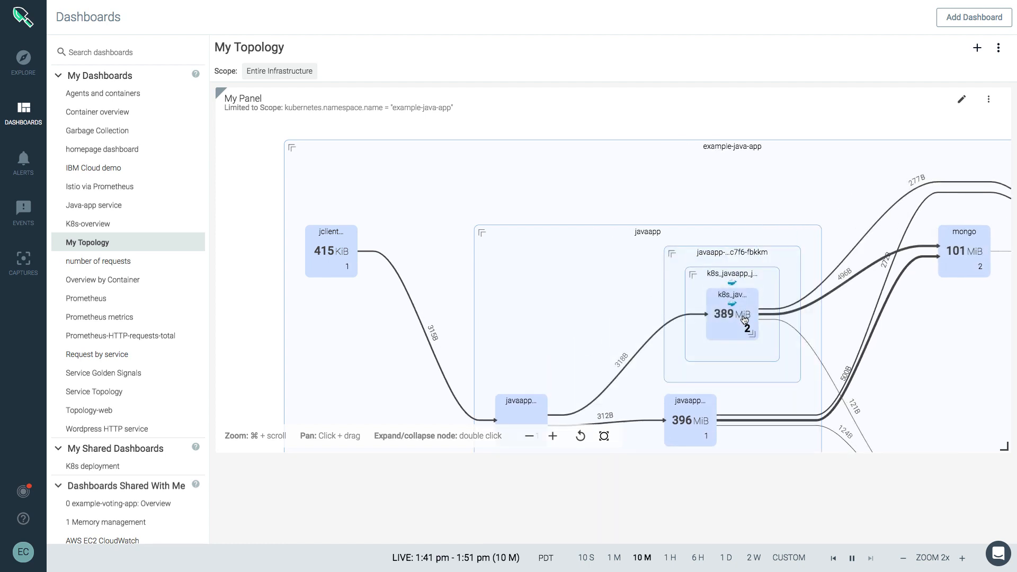
pyautogui.doubleClick(732, 314)
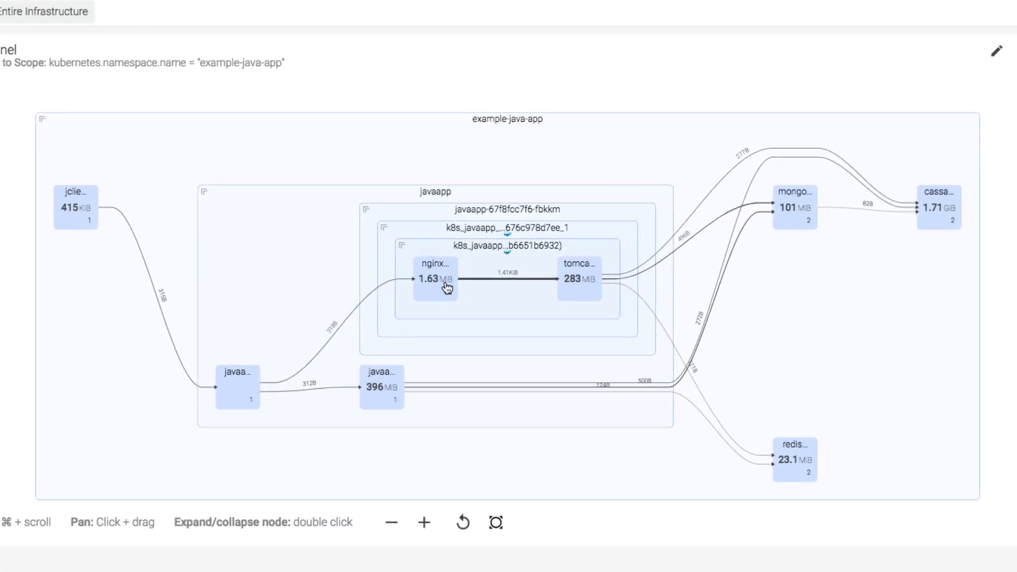
pyautogui.moveTo(585, 295)
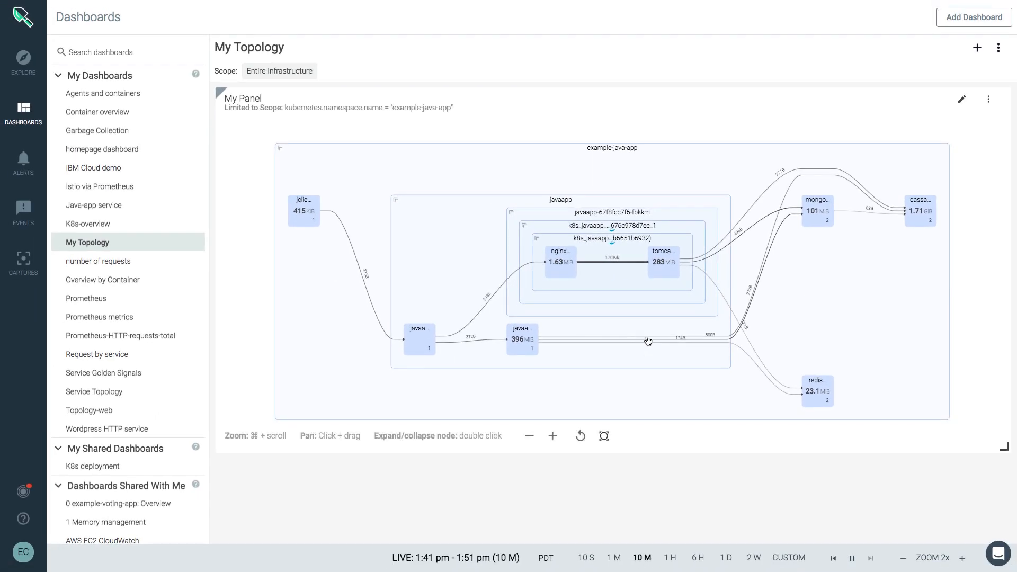
# - Expand the second javaapp pod to its processes, then reset back to the single namespace node
pyautogui.doubleClick(522, 340)
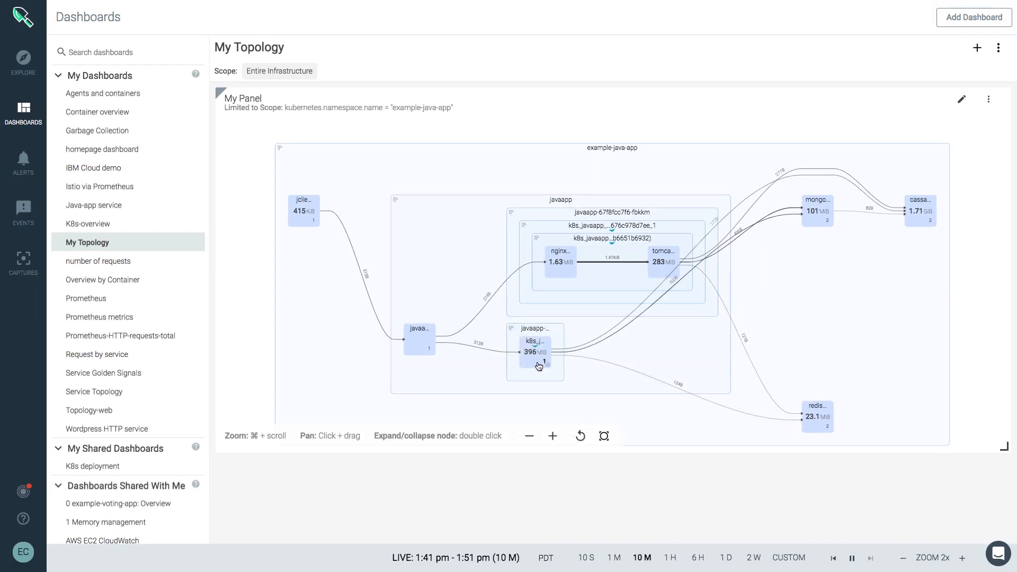
pyautogui.doubleClick(535, 347)
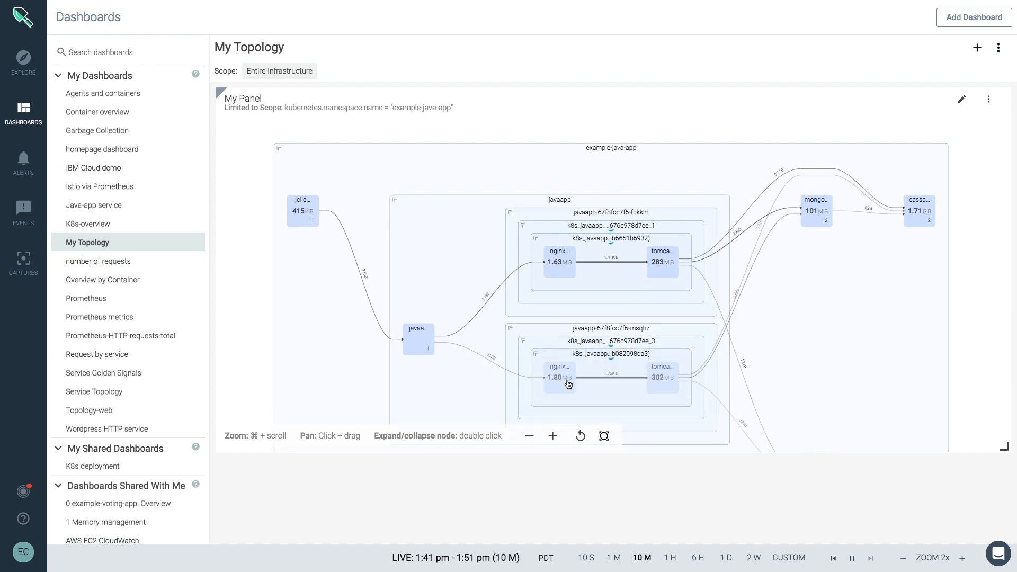
pyautogui.moveTo(665, 406)
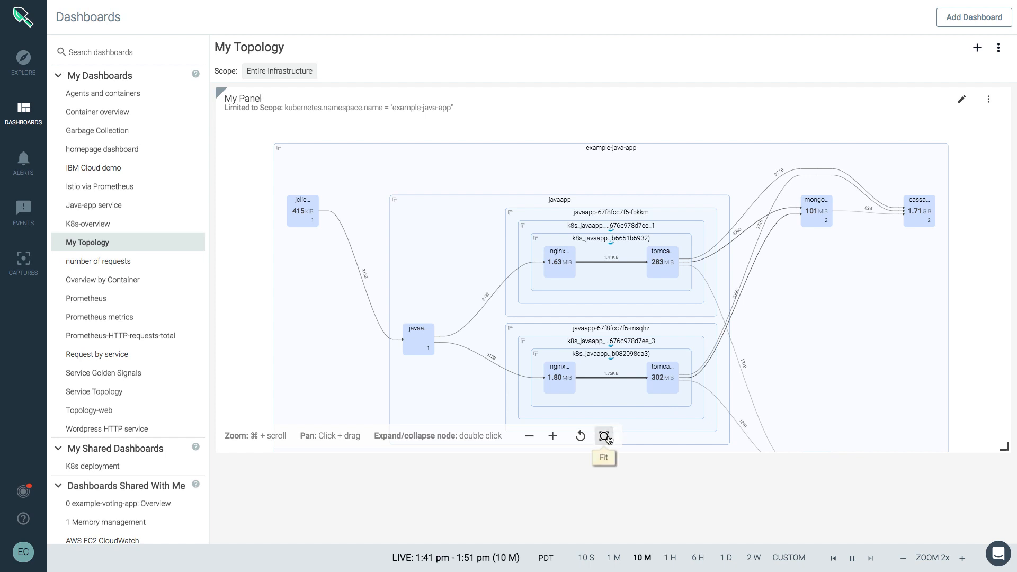
pyautogui.click(579, 436)
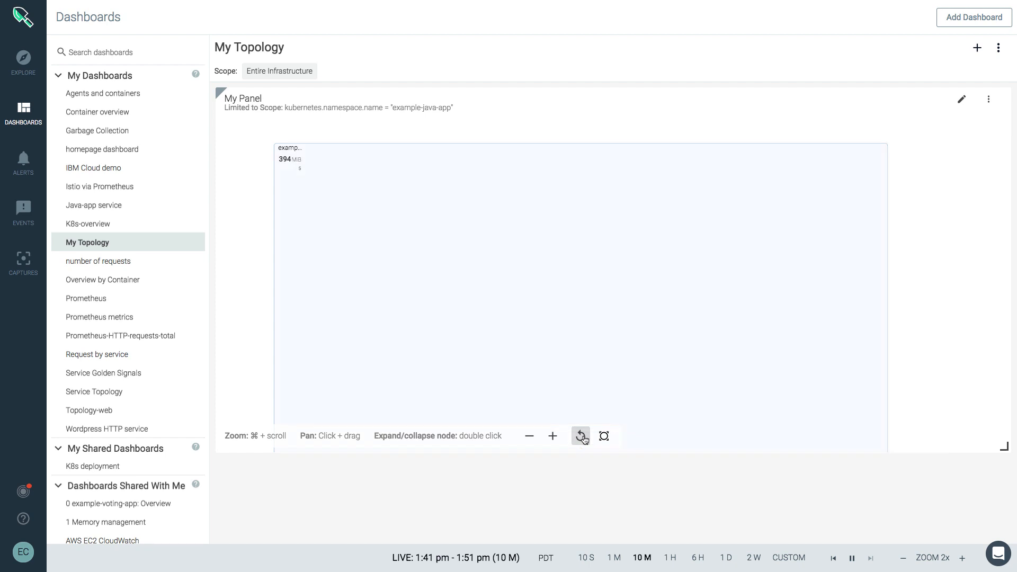